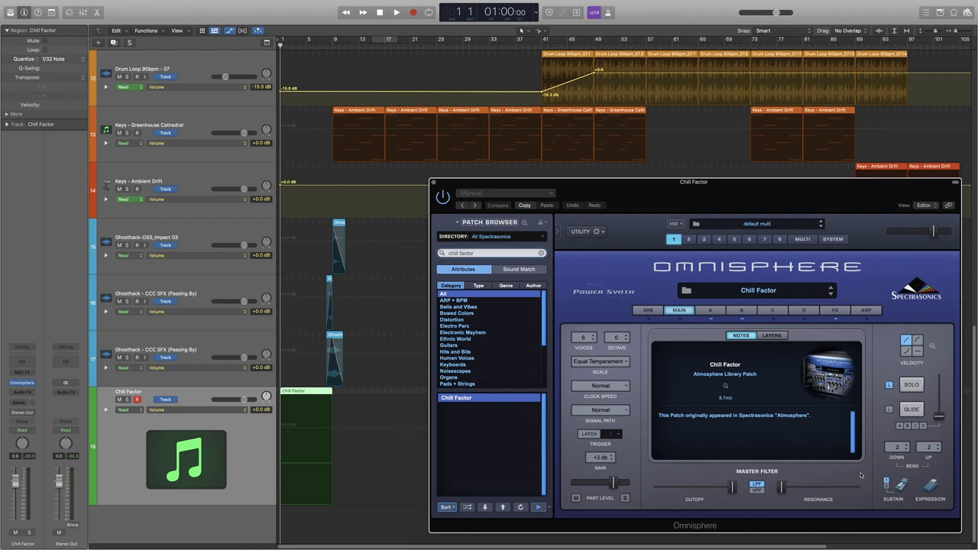
pyautogui.moveTo(865, 505)
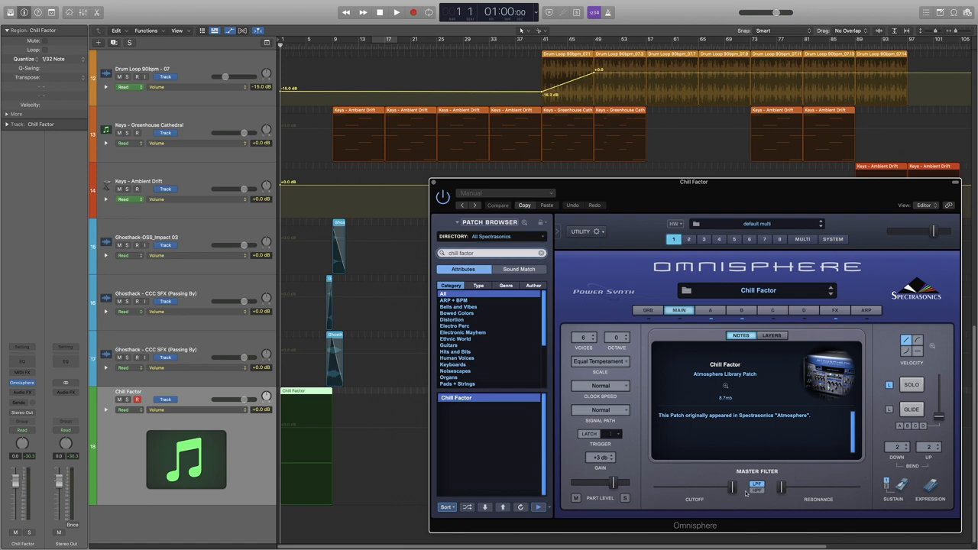
pyautogui.moveTo(851, 484)
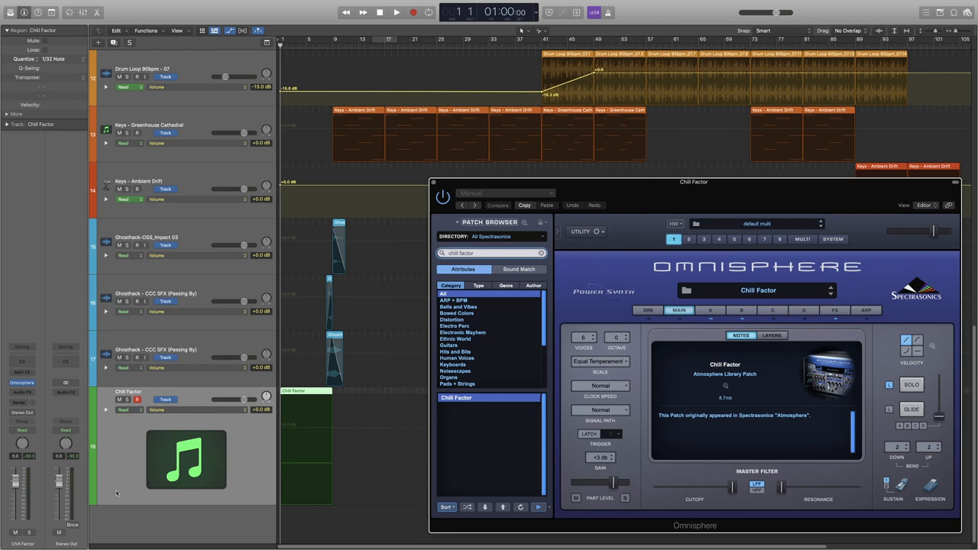
# Set Chill Factor to Touch automation and lower Master Filter cutoff to about 0.5879
pyautogui.click(128, 405)
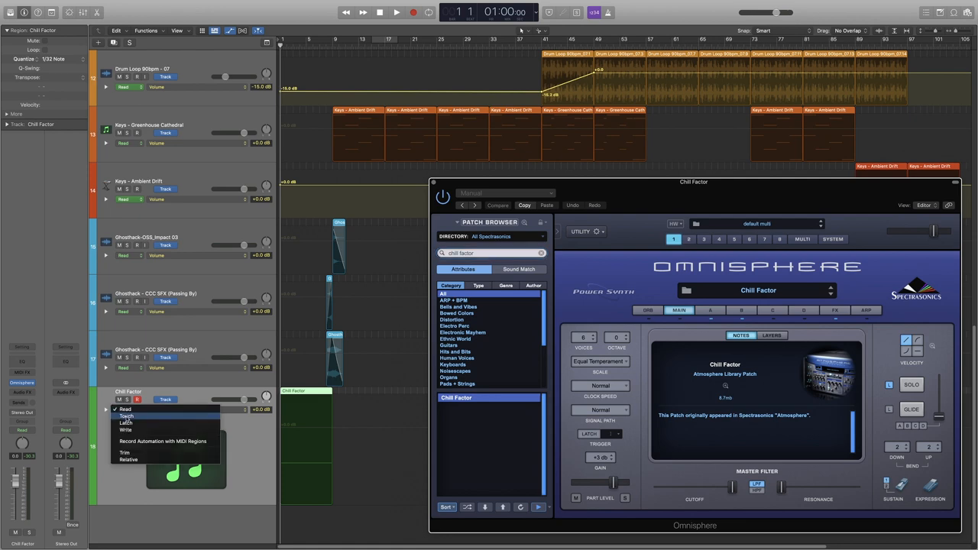
pyautogui.click(128, 425)
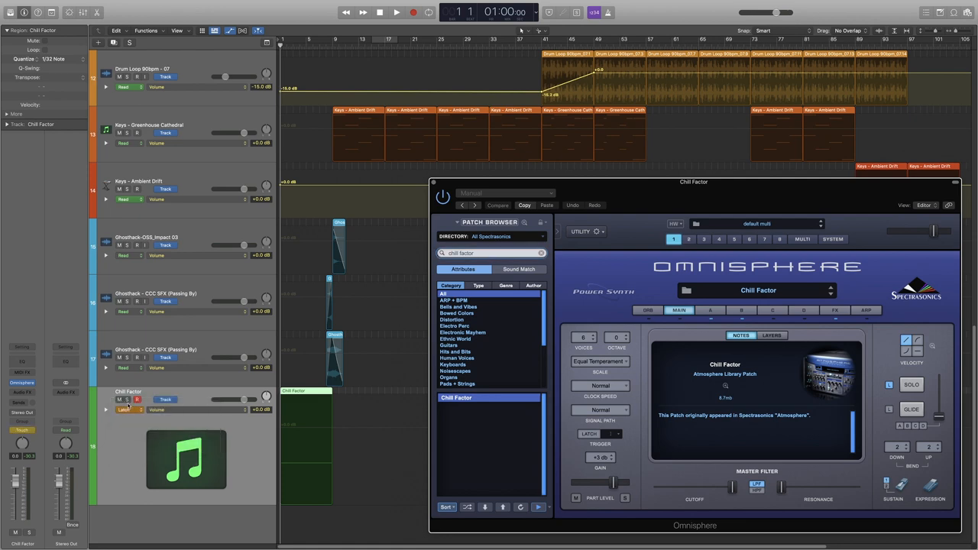
pyautogui.click(127, 408)
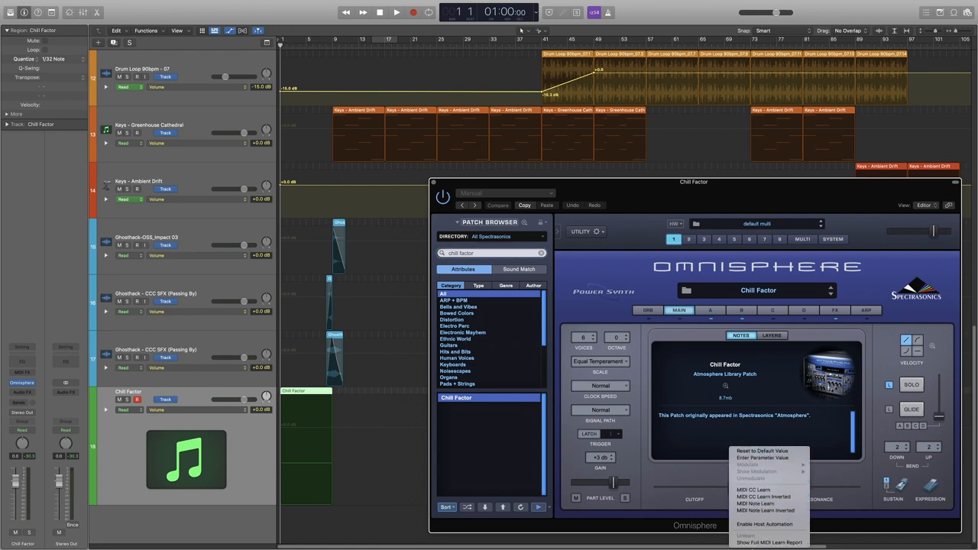
pyautogui.moveTo(746, 490)
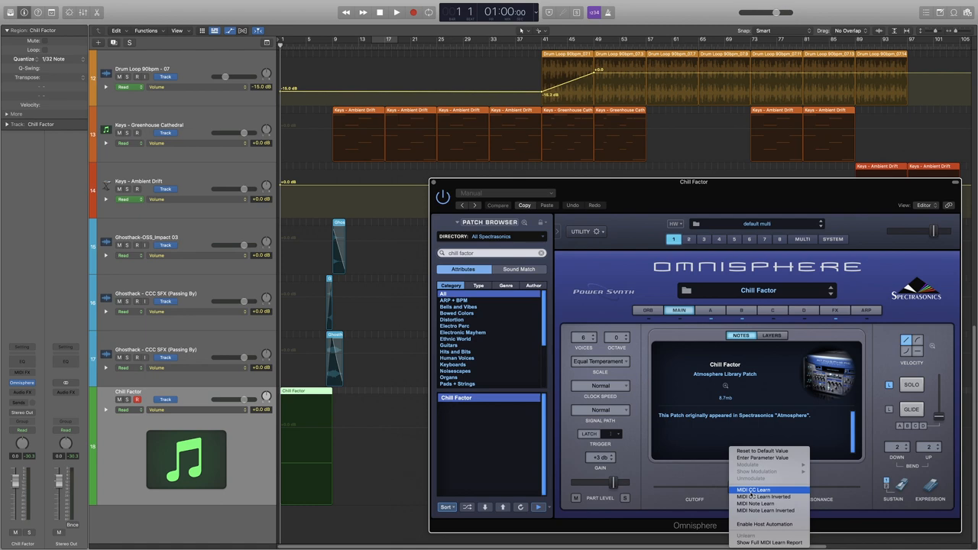
pyautogui.moveTo(756, 511)
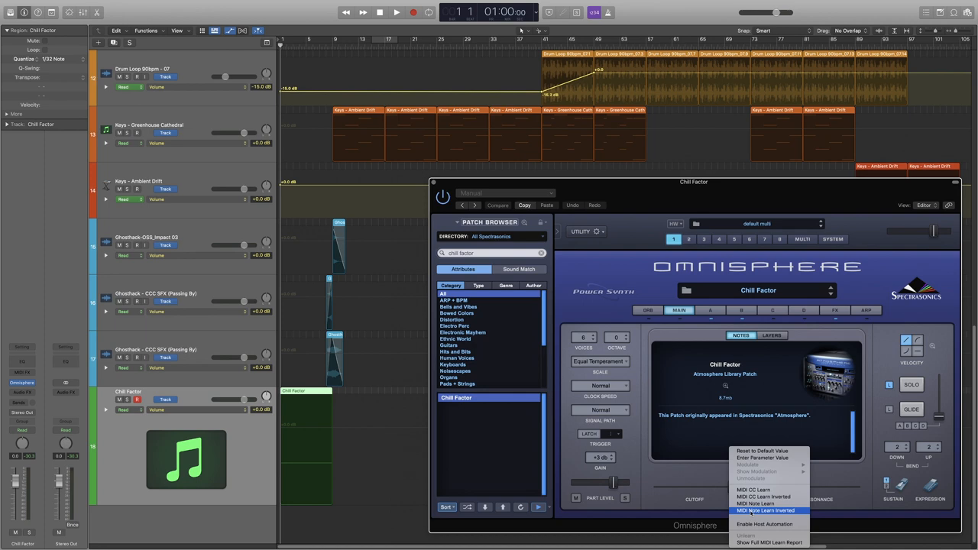
pyautogui.moveTo(757, 502)
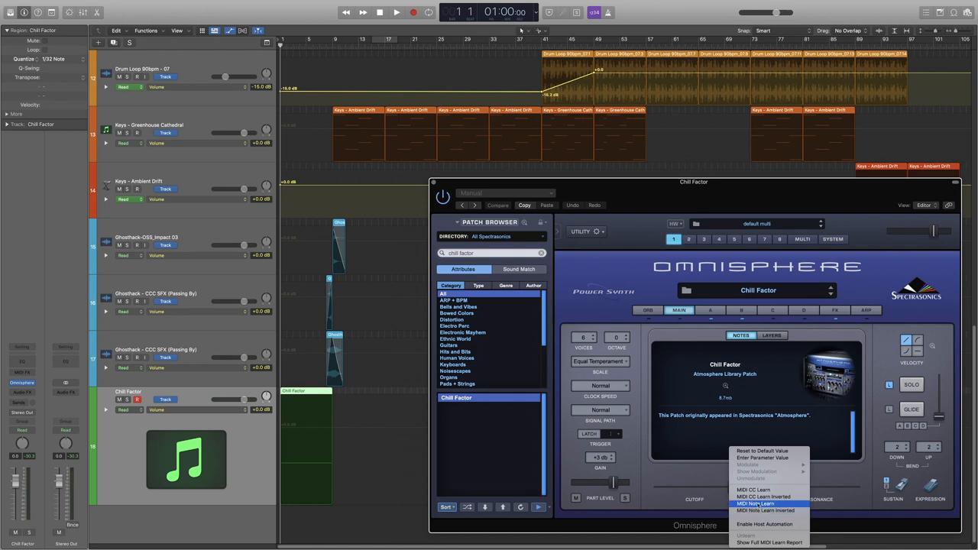
pyautogui.moveTo(764, 523)
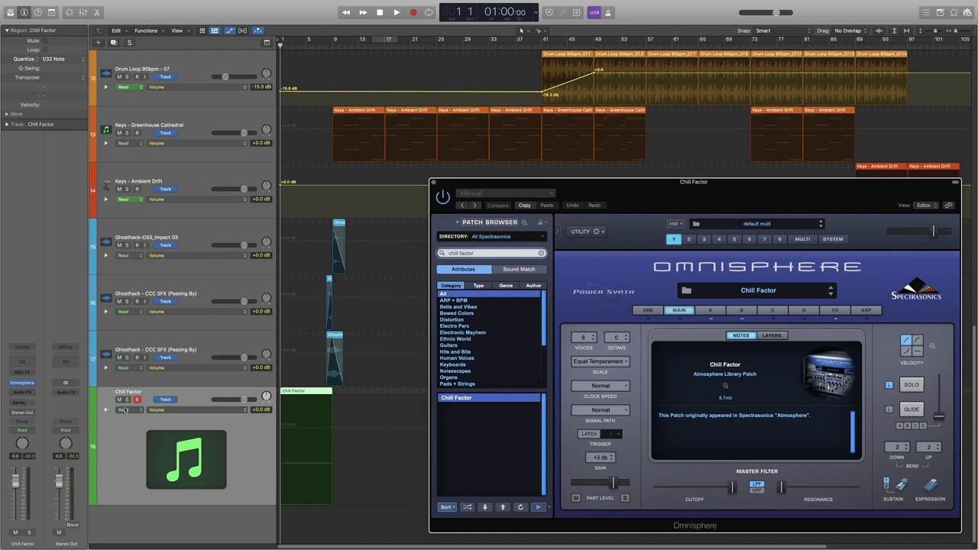
pyautogui.click(127, 407)
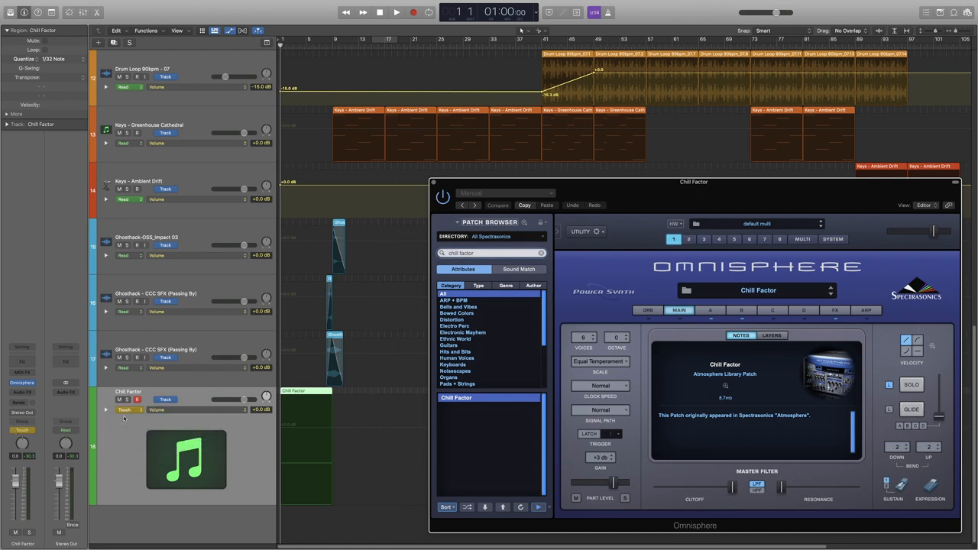
pyautogui.moveTo(733, 491)
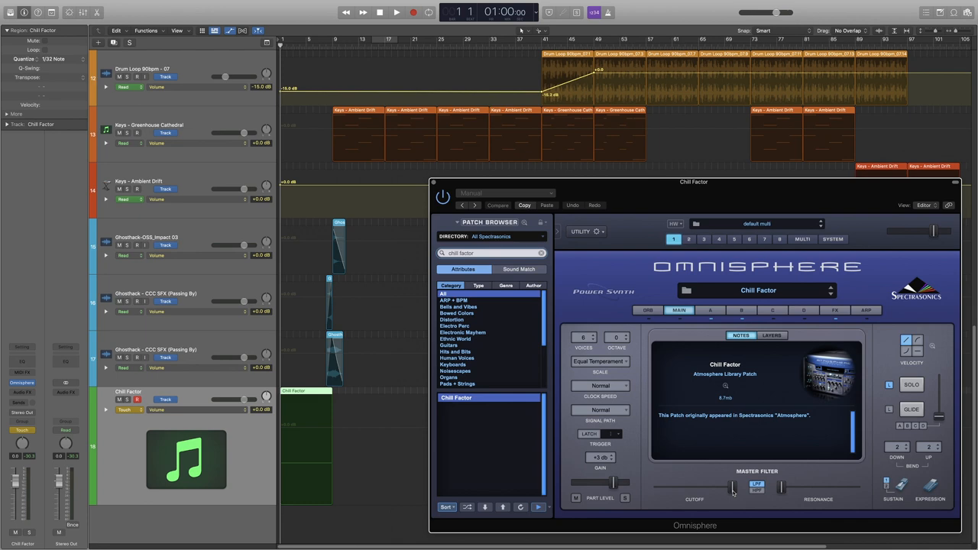
pyautogui.moveTo(732, 486); pyautogui.dragTo(662, 487)
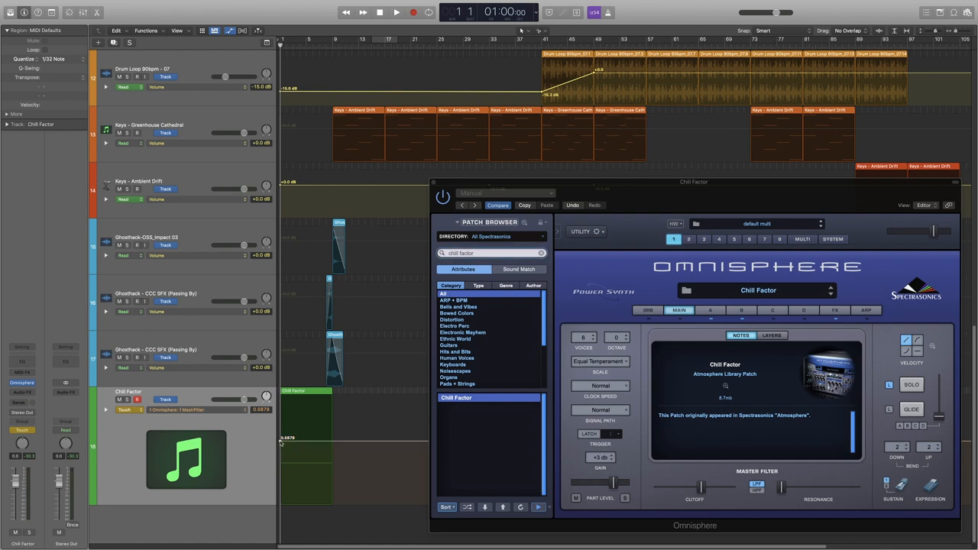
# Draw a Master Filter cutoff ramp on Chill Factor rising from 0.2581 to 1.0000
pyautogui.moveTo(287, 437); pyautogui.dragTo(286, 461)
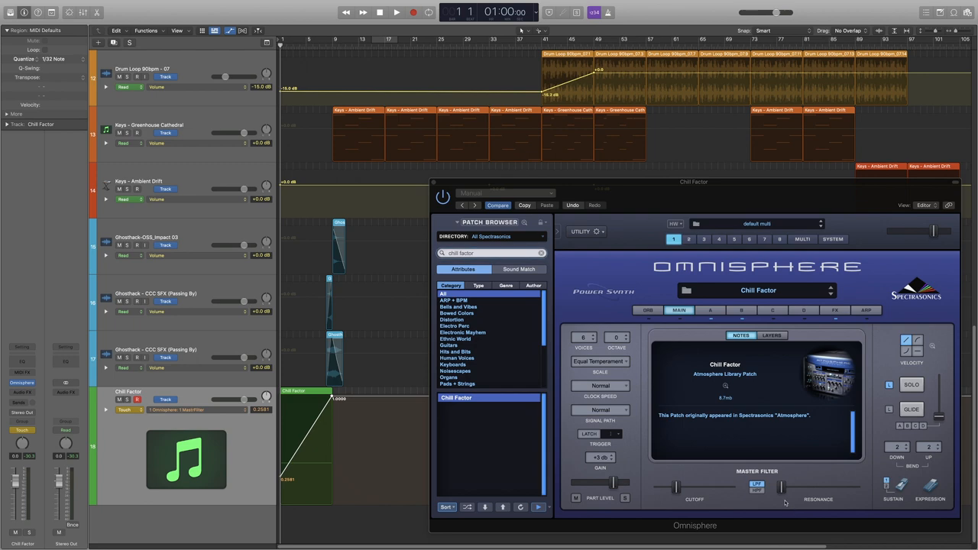
pyautogui.moveTo(778, 491)
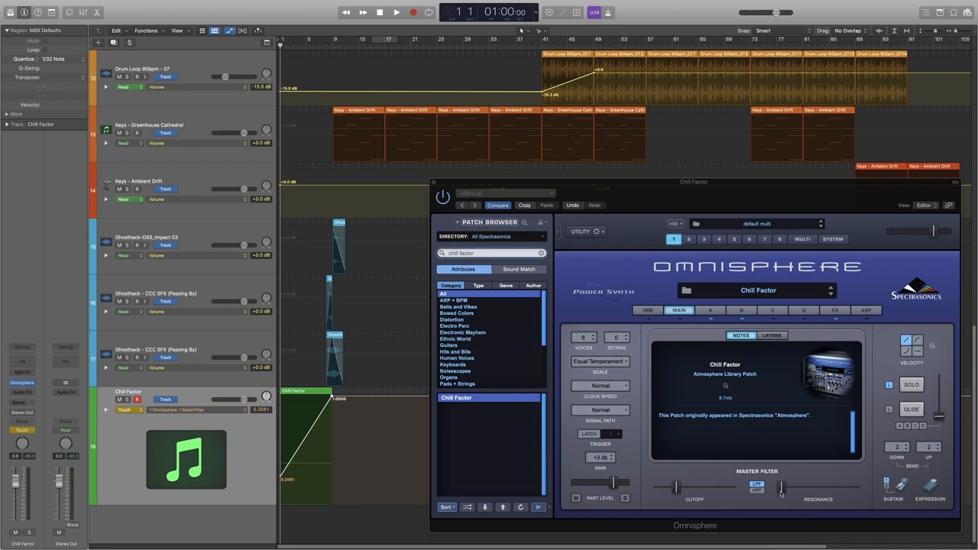
# Enable host automation for Omnisphere's Resonance and move it to about 0.0788, showing MastRes
pyautogui.rightClick(782, 501)
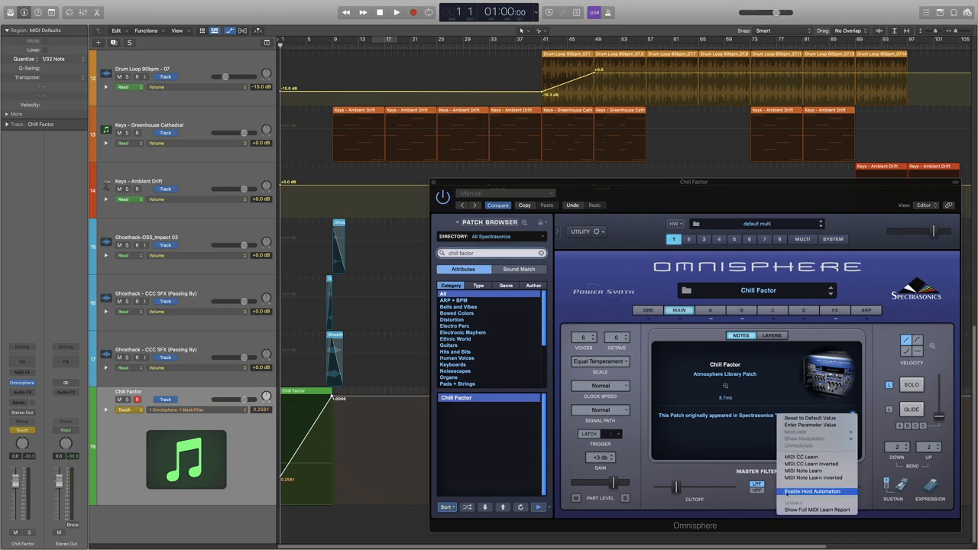
pyautogui.click(810, 488)
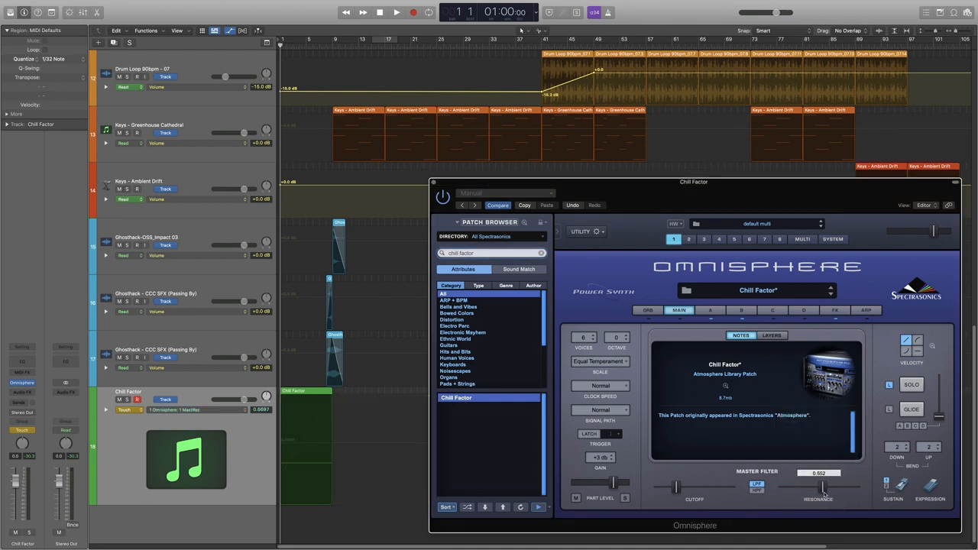
pyautogui.moveTo(823, 487); pyautogui.dragTo(787, 487)
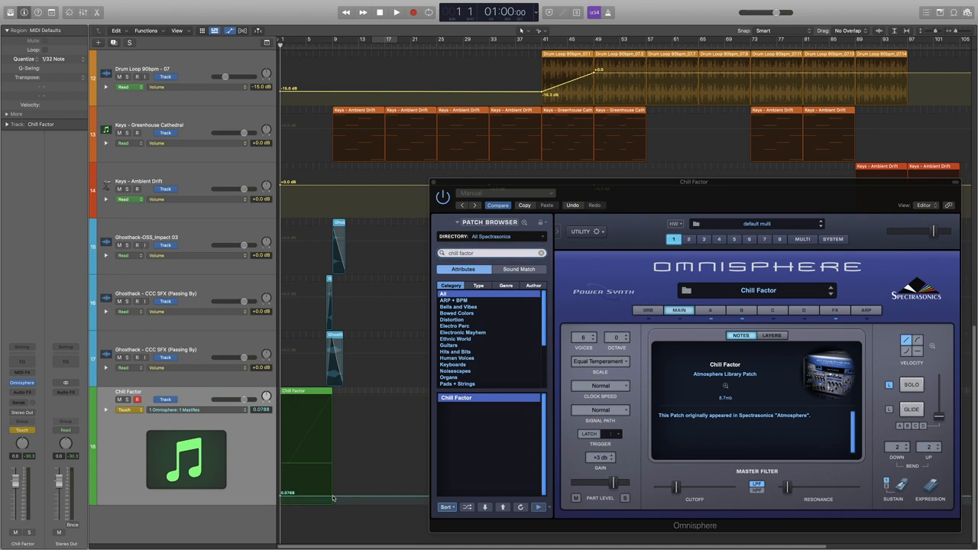
# Draw a resonance ramp curving up from 0.0788 to 1.0, then solo Chill Factor
pyautogui.moveTo(332, 497); pyautogui.dragTo(334, 382)
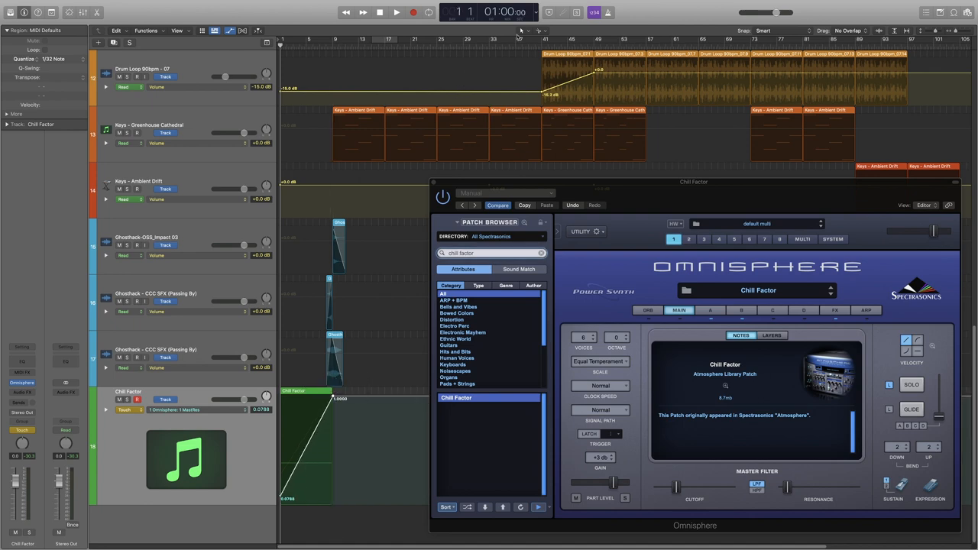
pyautogui.click(523, 30)
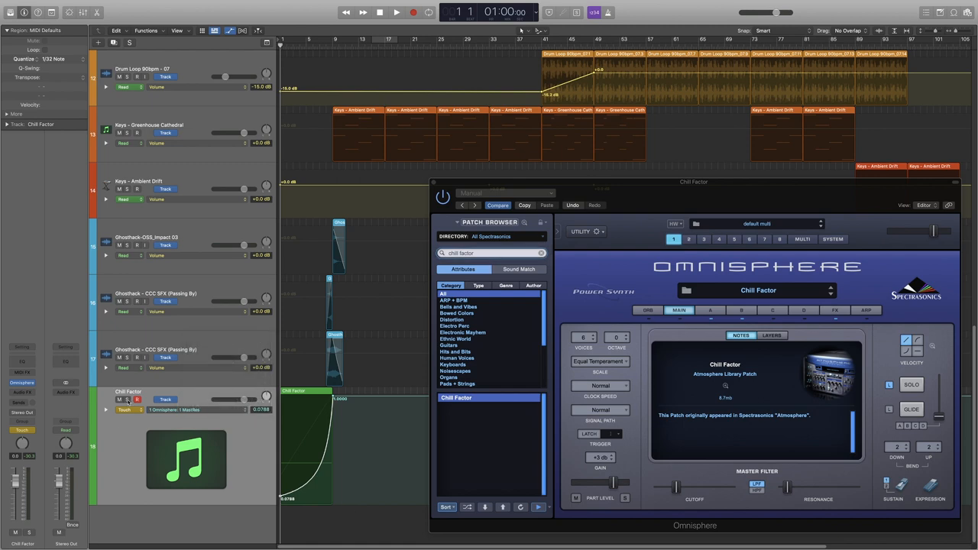
pyautogui.click(390, 12)
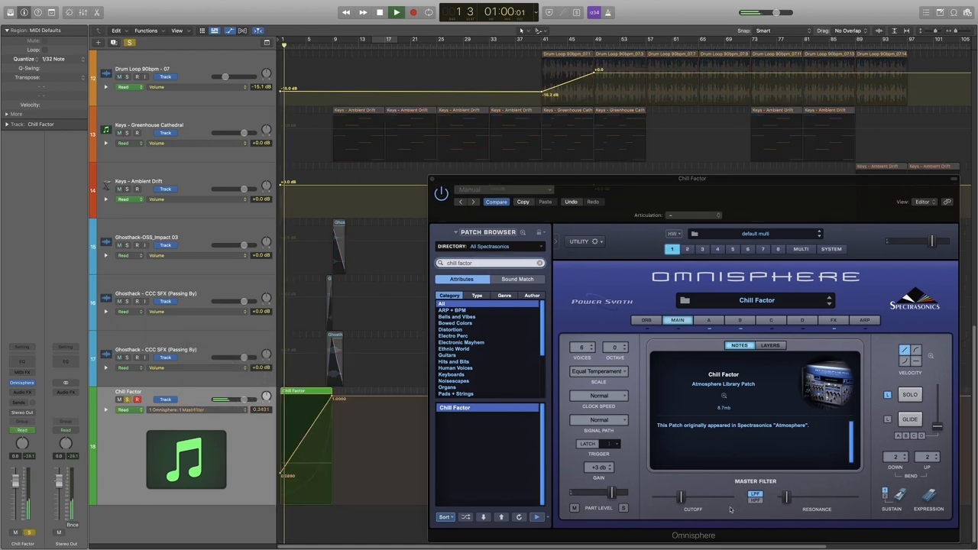